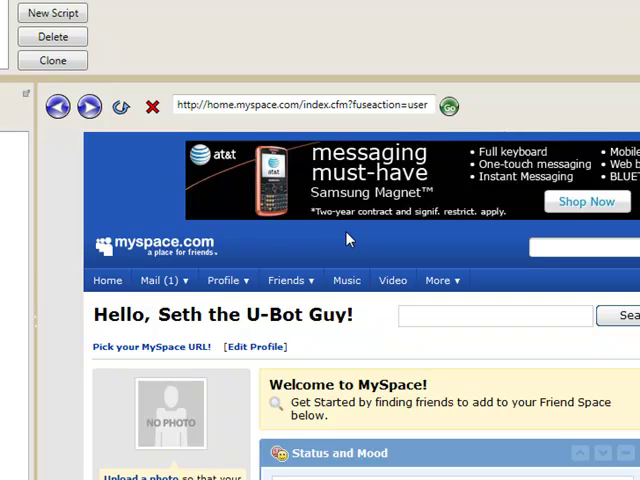
{"action": "mouse_move", "coordinate": [228, 212]}
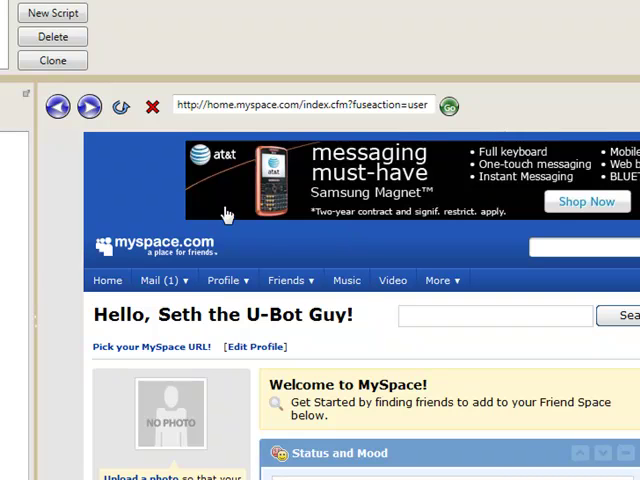
{"action": "mouse_move", "coordinate": [252, 270]}
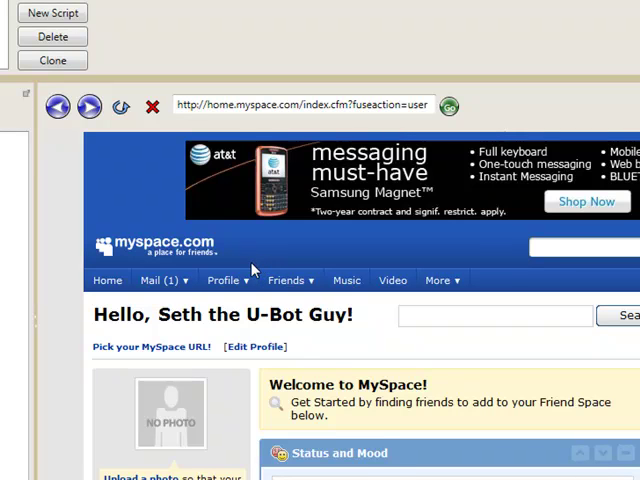
Step: Navigate the embedded browser via MySpace's Friends menu to the Browse People results
{"action": "left_click", "coordinate": [288, 280]}
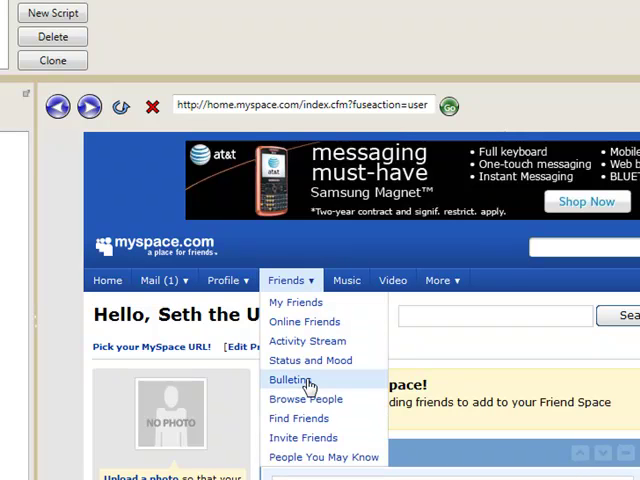
{"action": "left_click", "coordinate": [292, 378]}
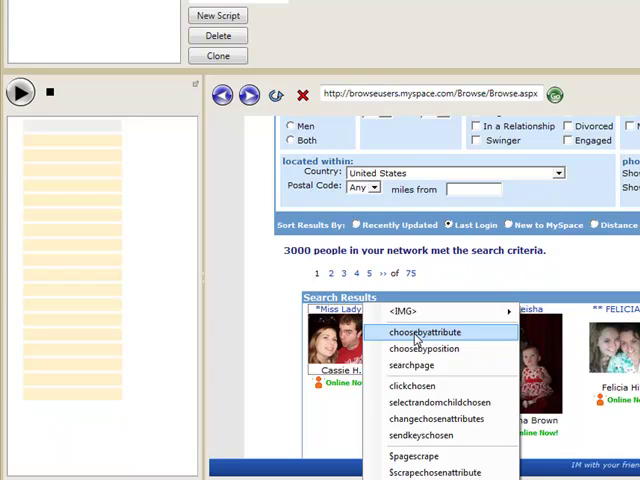
Step: Add a choosebyattribute step matching innerhtml to <SPAN class=pilDisplayName>* with wildcards
{"action": "left_click", "coordinate": [424, 332]}
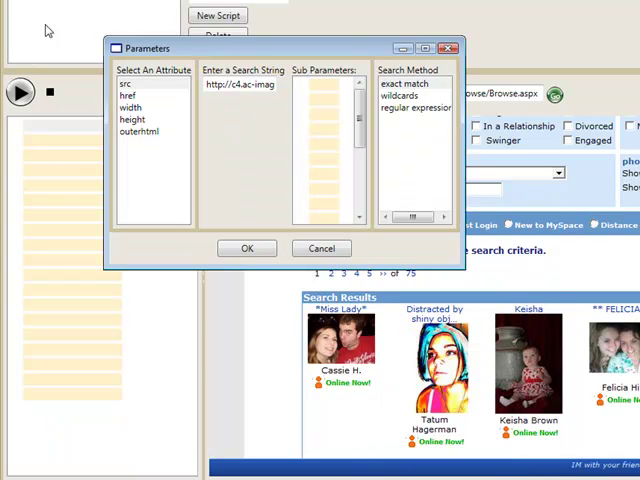
{"action": "mouse_move", "coordinate": [344, 204]}
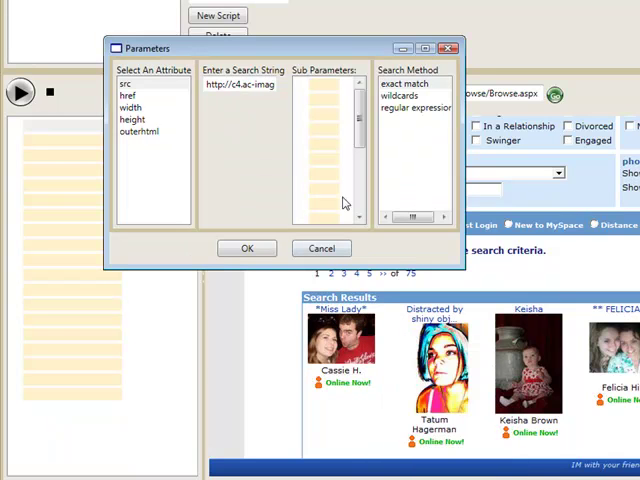
{"action": "mouse_move", "coordinate": [190, 108]}
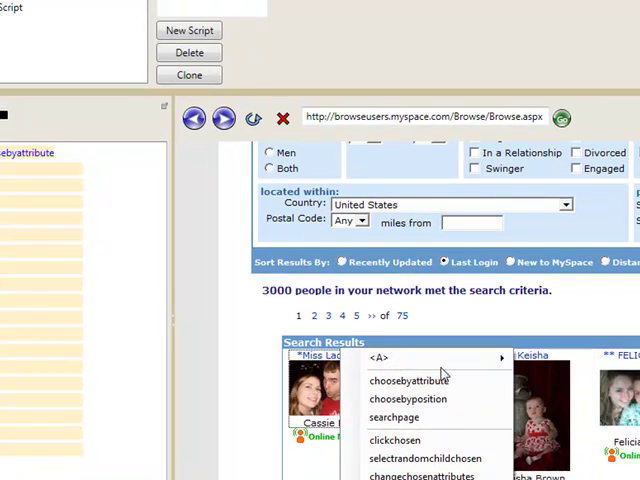
{"action": "left_click", "coordinate": [410, 380]}
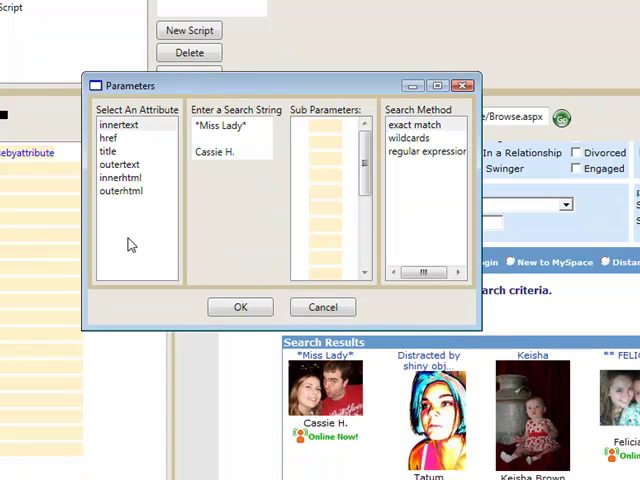
{"action": "left_click", "coordinate": [120, 176]}
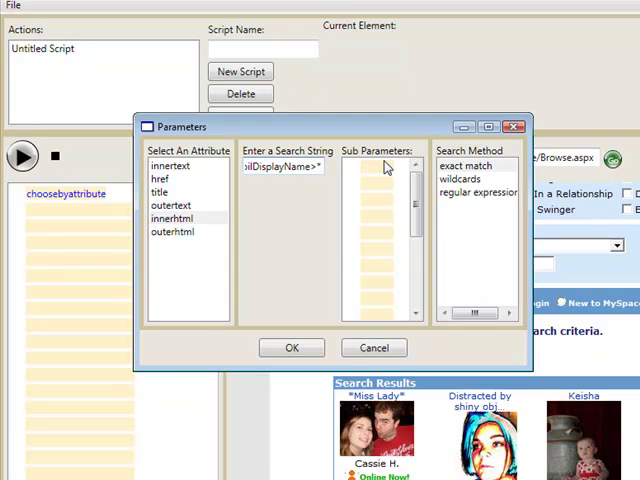
{"action": "left_click", "coordinate": [460, 178]}
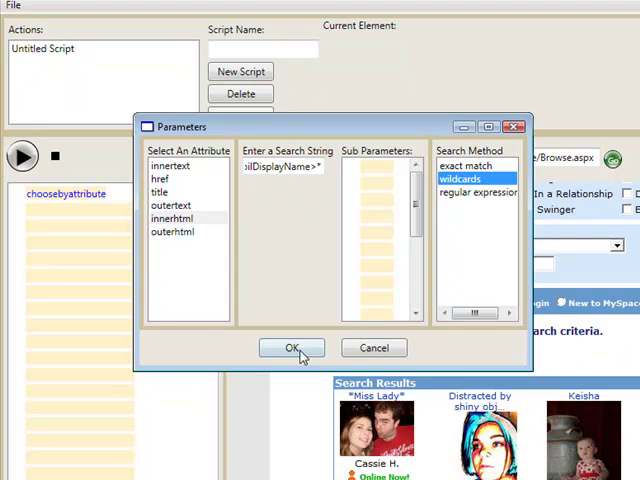
{"action": "left_click", "coordinate": [292, 348]}
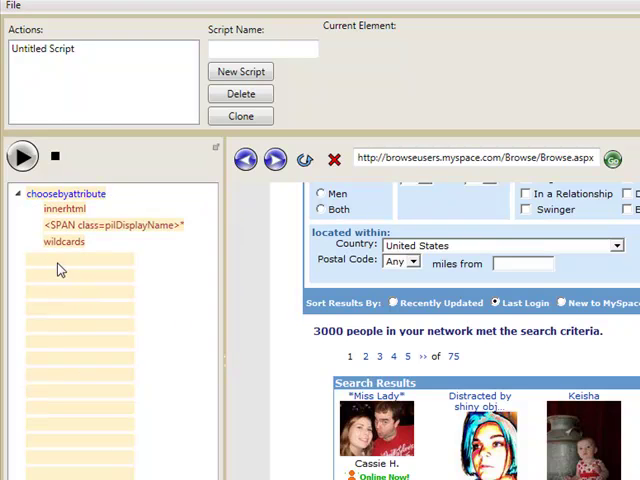
{"action": "mouse_move", "coordinate": [116, 264]}
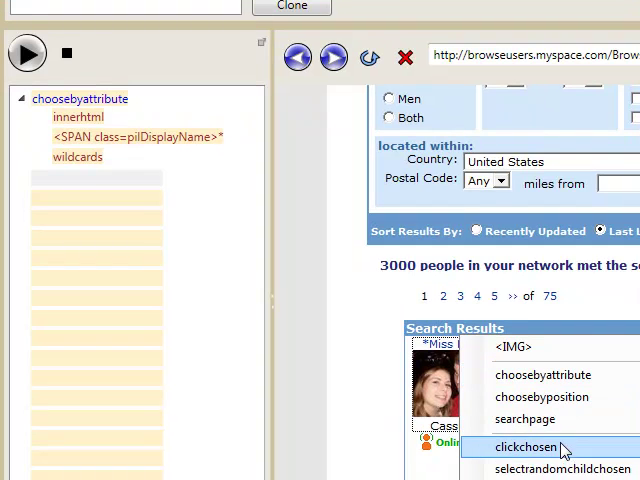
{"action": "mouse_move", "coordinate": [552, 448]}
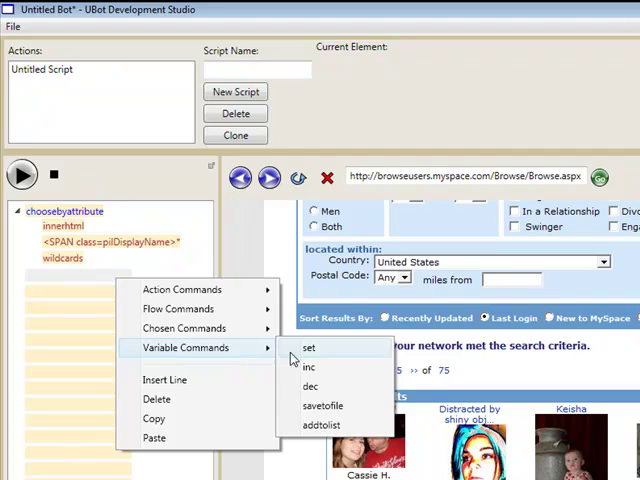
Step: Add an addtolist command for a list named %profile urls
{"action": "left_click", "coordinate": [320, 424]}
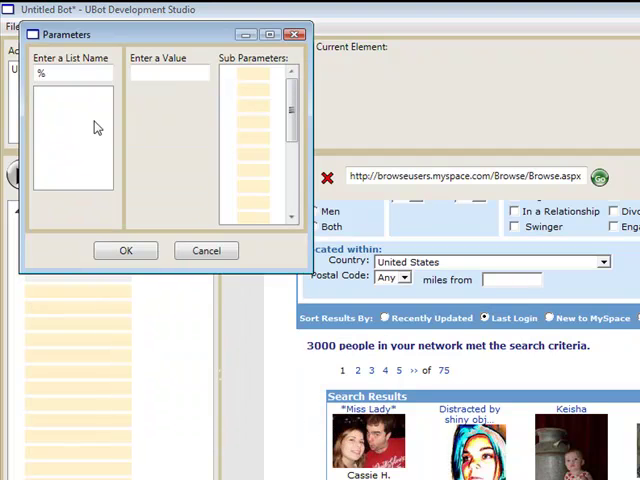
{"action": "left_click", "coordinate": [72, 72]}
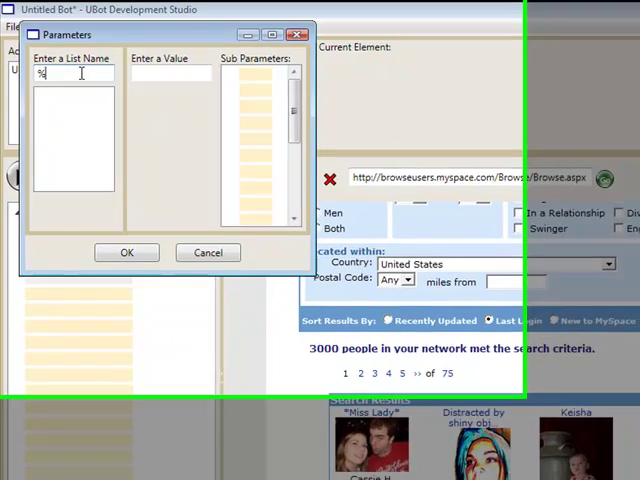
{"action": "type", "text": "profile"}
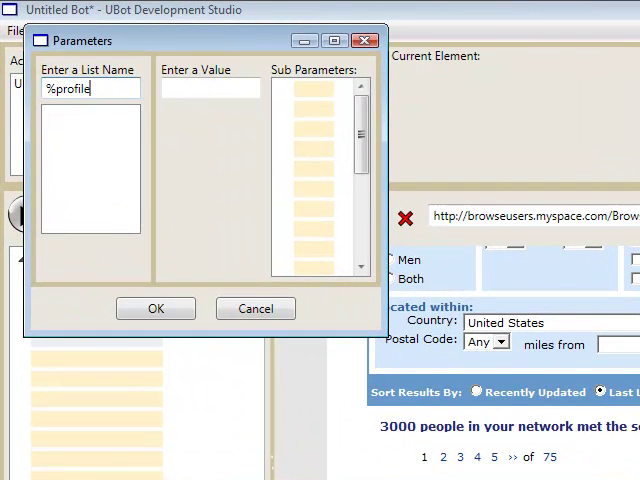
{"action": "type", "text": "urls"}
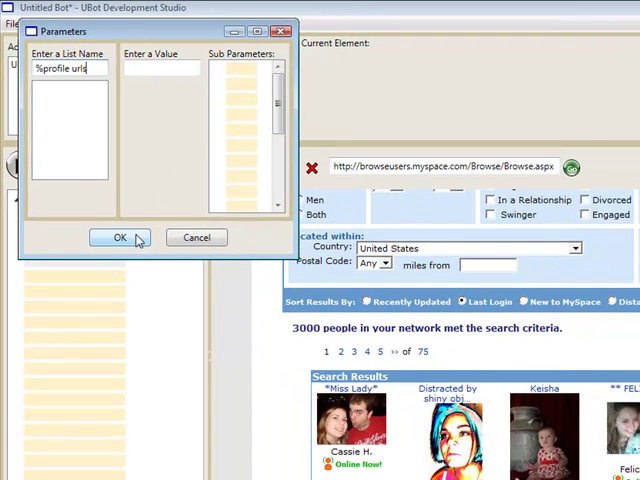
{"action": "left_click", "coordinate": [120, 236]}
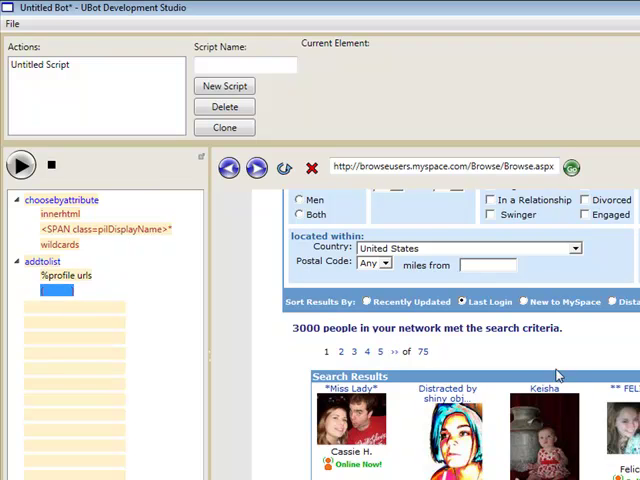
{"action": "mouse_move", "coordinate": [352, 420]}
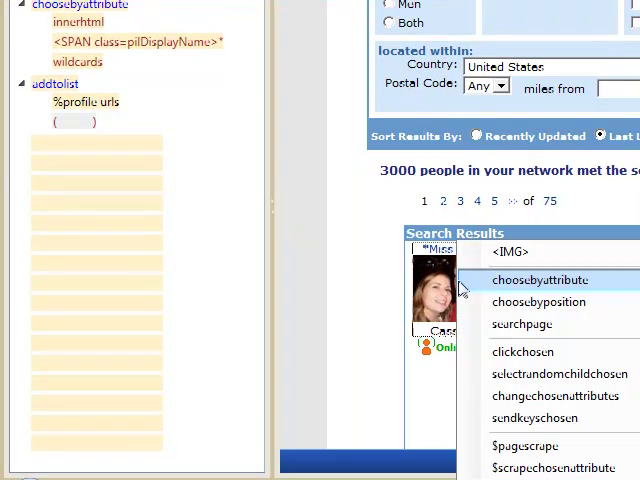
{"action": "mouse_move", "coordinate": [538, 300]}
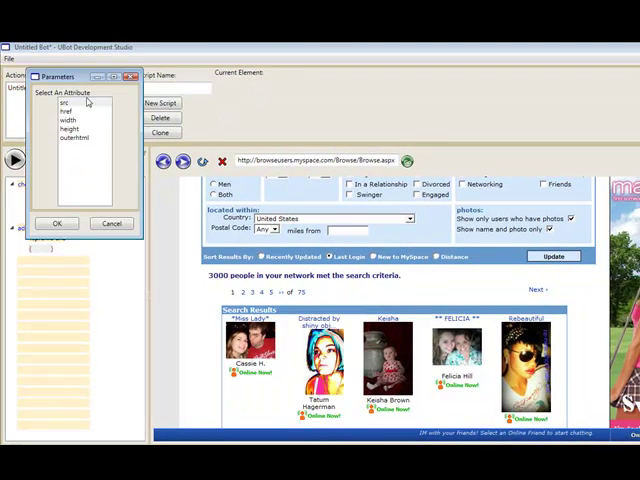
Step: Set the list step's value to $scrapechosenattribute with the href attribute
{"action": "left_click", "coordinate": [68, 110]}
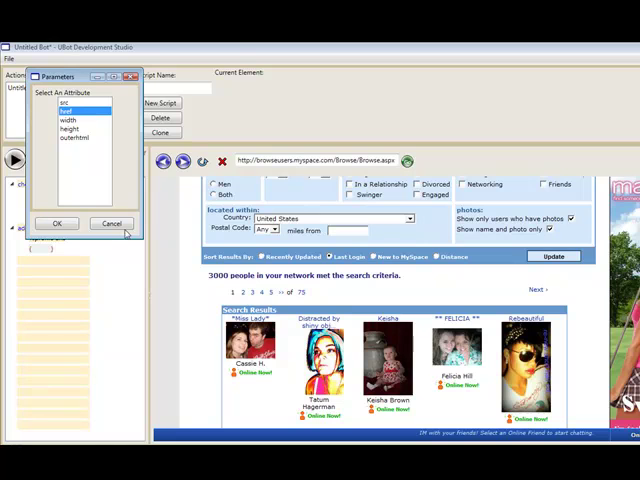
{"action": "left_click", "coordinate": [56, 224]}
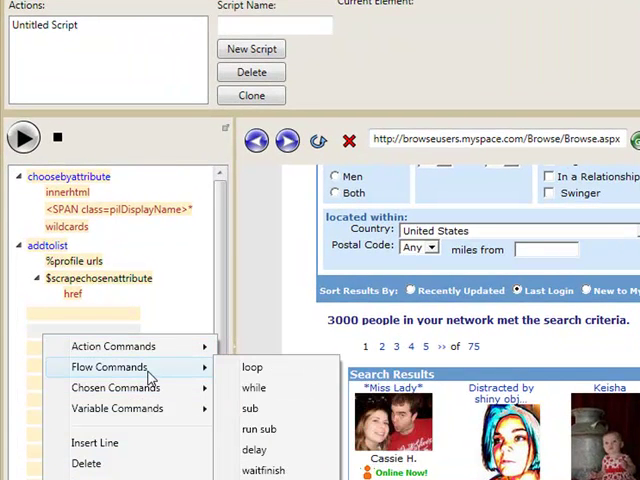
{"action": "mouse_move", "coordinate": [270, 378]}
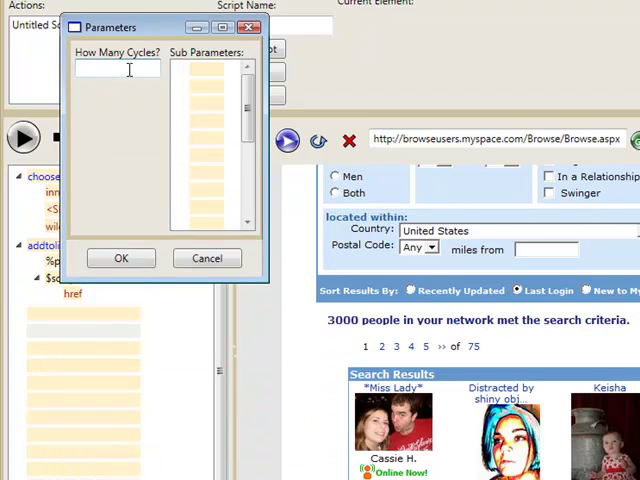
Step: Create a loop of 10 and add a nav command in its empty slot
{"action": "type", "text": "10"}
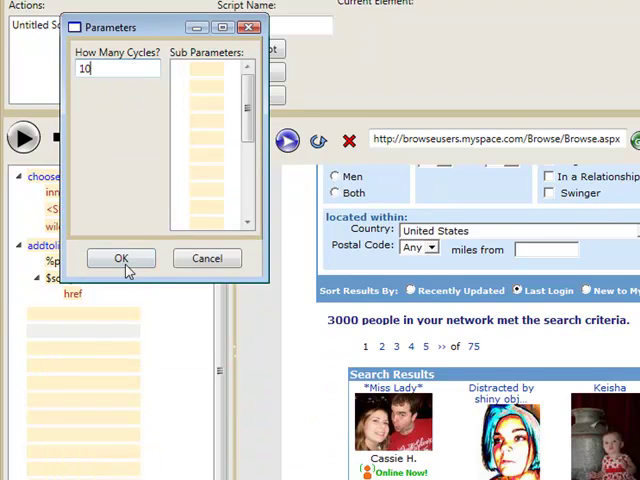
{"action": "left_click", "coordinate": [120, 258]}
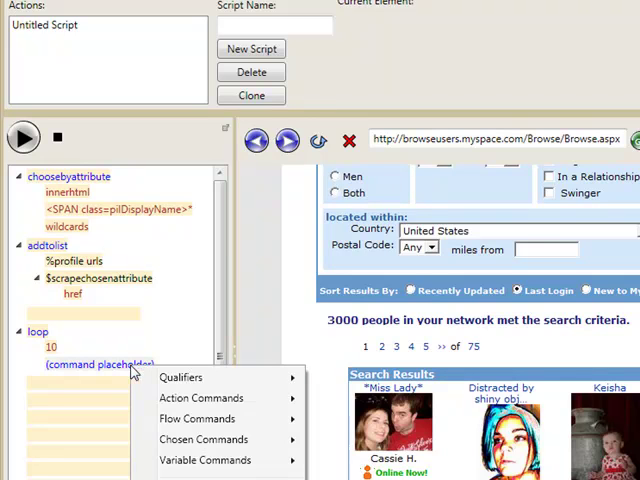
{"action": "left_click", "coordinate": [96, 364]}
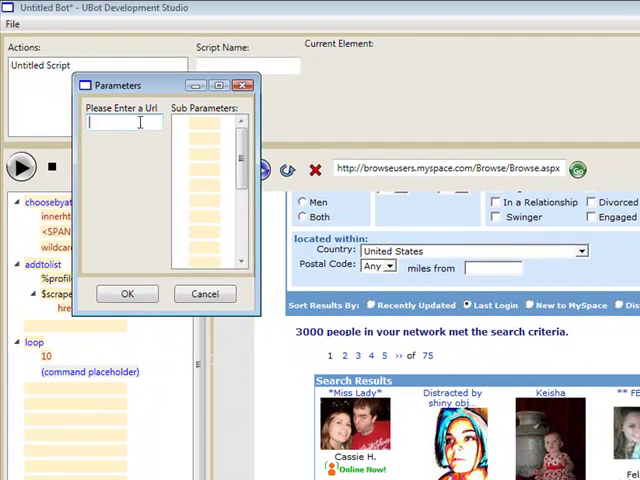
Step: Make the nav target $nextlistitem drawn from the %profile urls list
{"action": "left_click", "coordinate": [242, 122]}
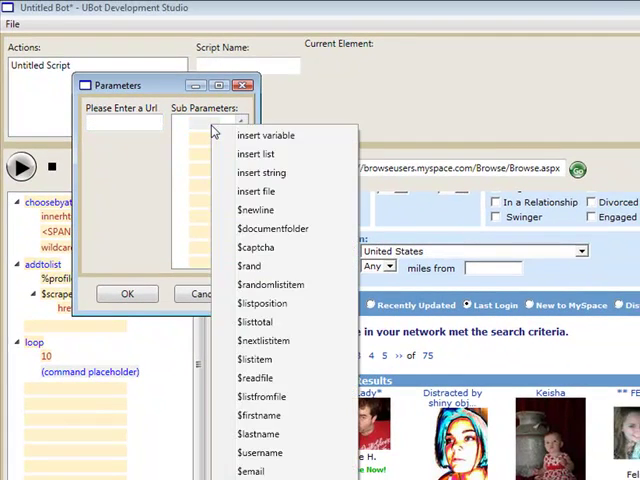
{"action": "mouse_move", "coordinate": [272, 284]}
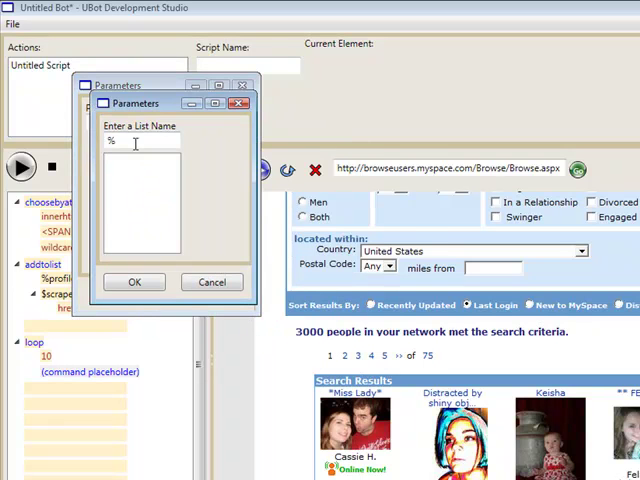
{"action": "type", "text": "pro"}
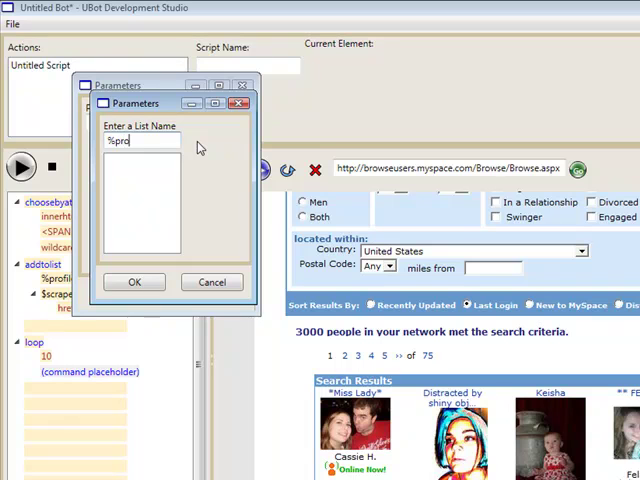
{"action": "type", "text": "file urls"}
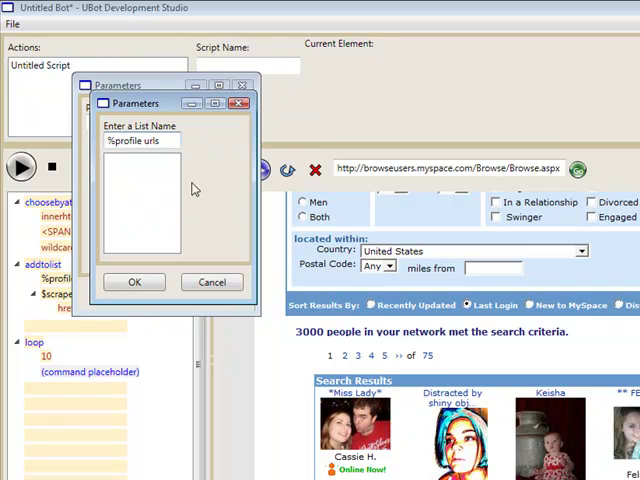
{"action": "left_click", "coordinate": [134, 280]}
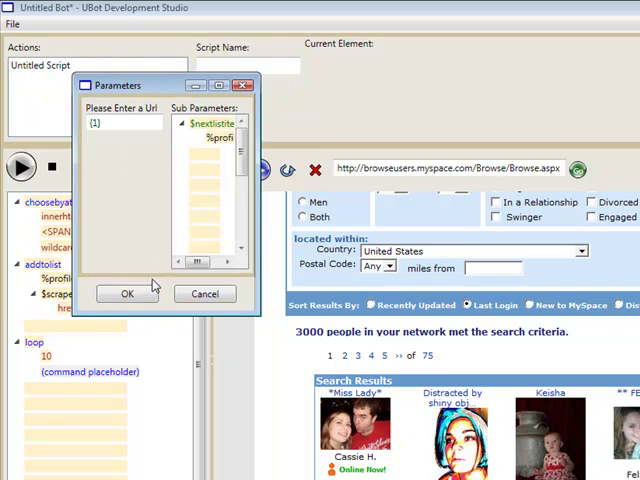
{"action": "left_click", "coordinate": [126, 292]}
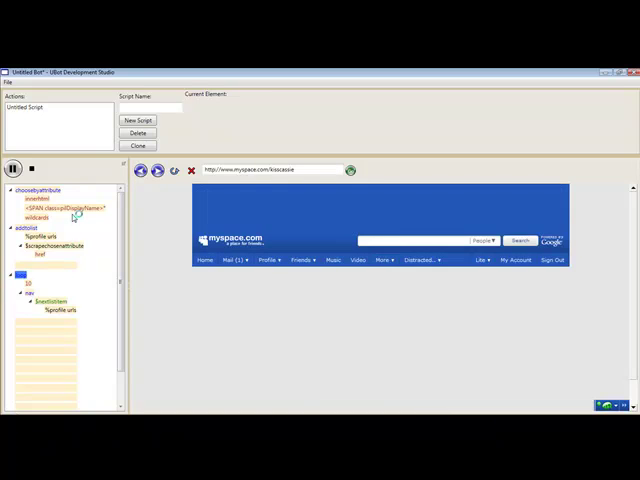
Step: Run the bot to visit a scraped profile, then return to Browse People results
{"action": "left_click", "coordinate": [352, 170]}
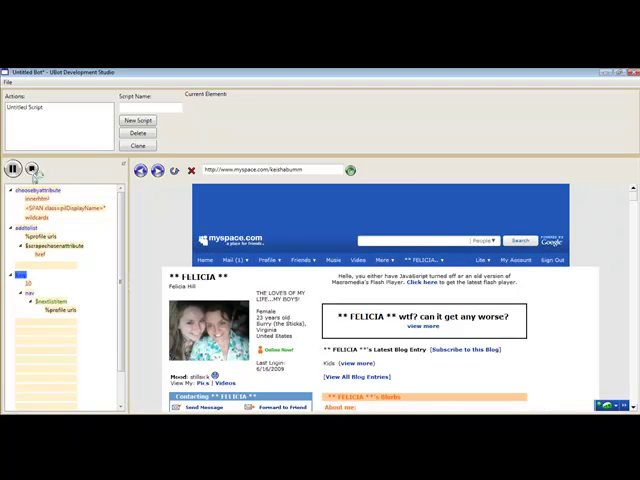
{"action": "left_click", "coordinate": [300, 260]}
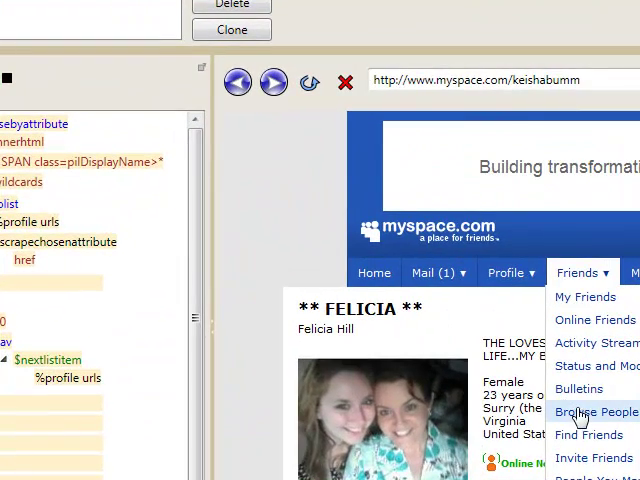
{"action": "left_click", "coordinate": [596, 412]}
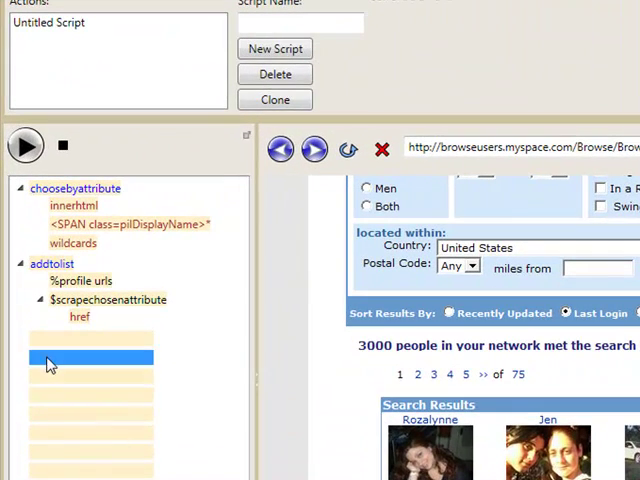
Step: Add a while loop qualified by searchpage finding the text Next
{"action": "right_click", "coordinate": [90, 356]}
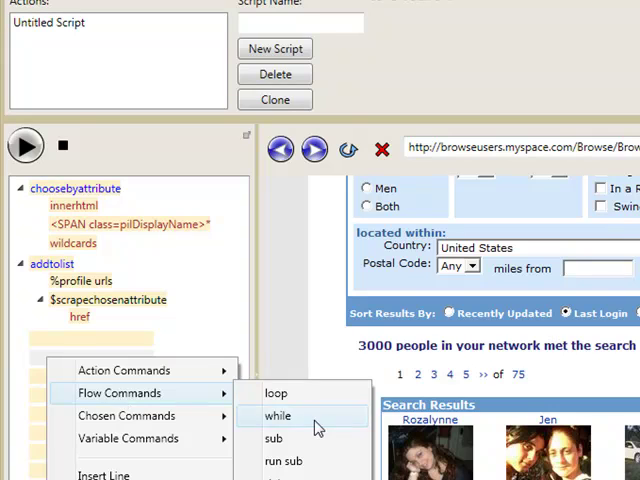
{"action": "left_click", "coordinate": [278, 416]}
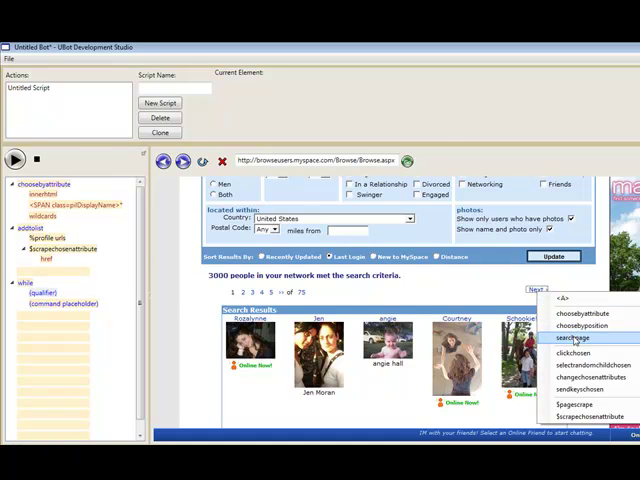
{"action": "left_click", "coordinate": [572, 338]}
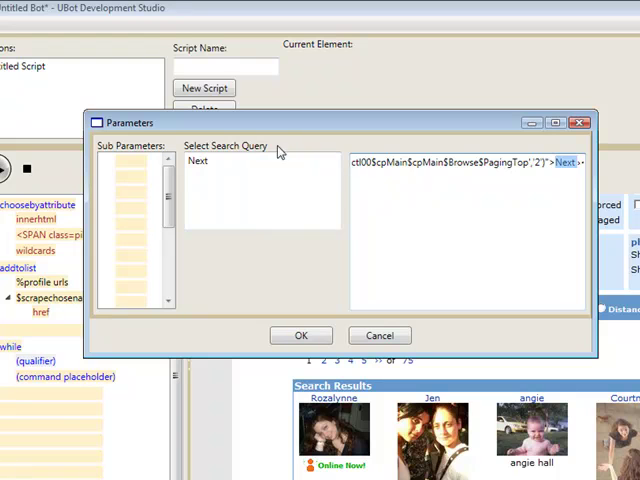
{"action": "mouse_move", "coordinate": [252, 338]}
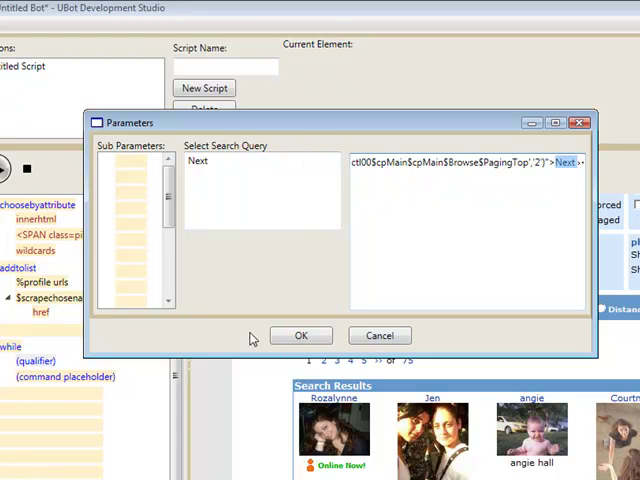
{"action": "left_click", "coordinate": [300, 336]}
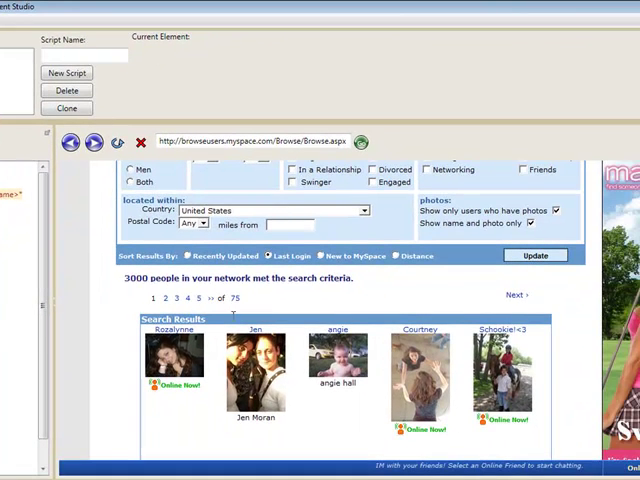
{"action": "mouse_move", "coordinate": [510, 300]}
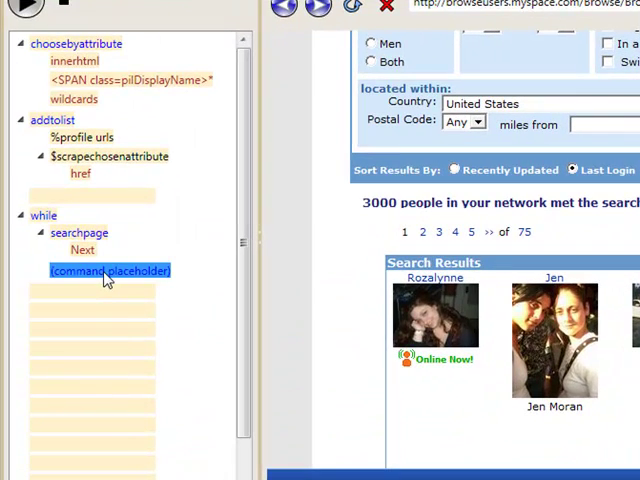
Step: Inside the while loop, choose the Next link by exact innertext and add clickchosen
{"action": "right_click", "coordinate": [108, 272]}
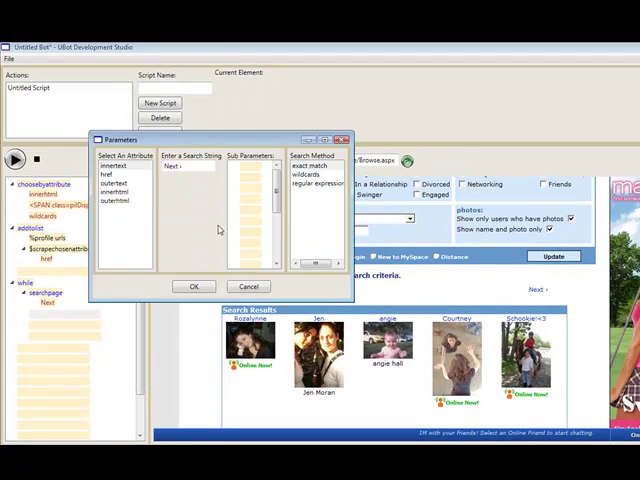
{"action": "left_click", "coordinate": [192, 286]}
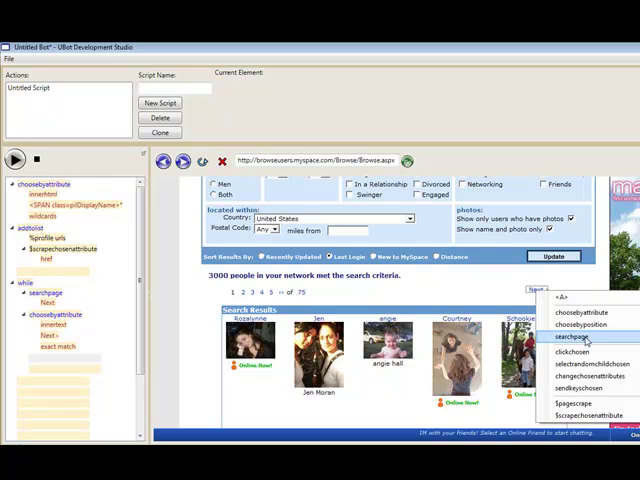
{"action": "left_click", "coordinate": [576, 352]}
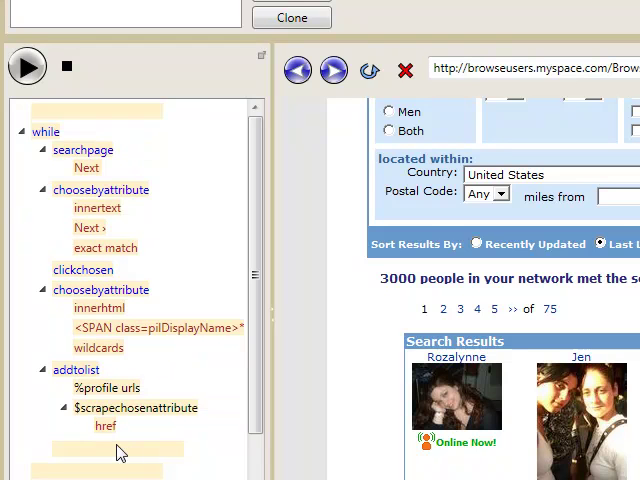
{"action": "mouse_move", "coordinate": [120, 464]}
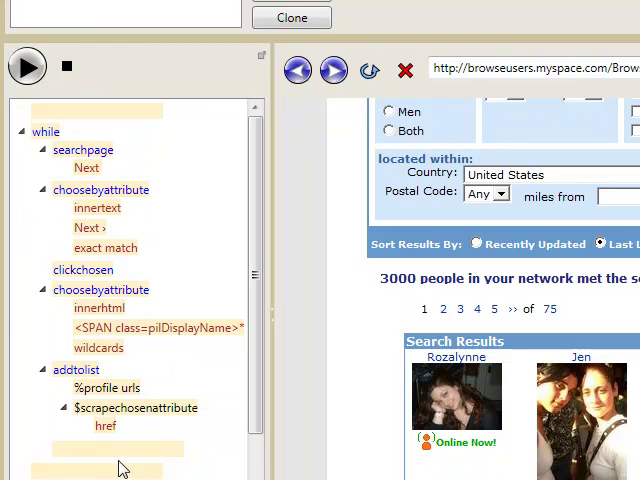
Step: Insert a blank line after clickchosen and bring up its command options
{"action": "right_click", "coordinate": [100, 290]}
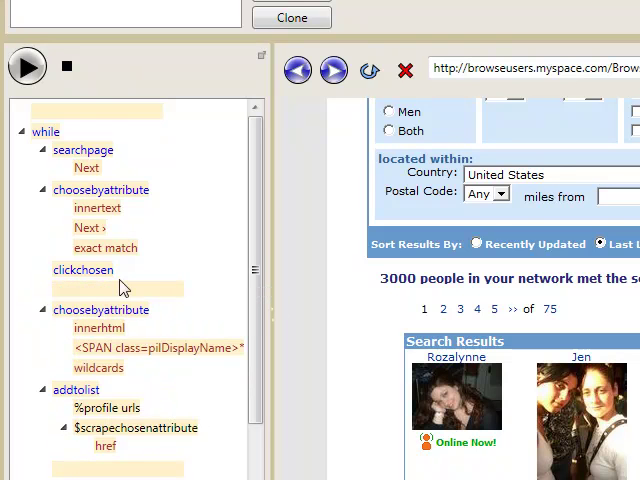
{"action": "mouse_move", "coordinate": [92, 304]}
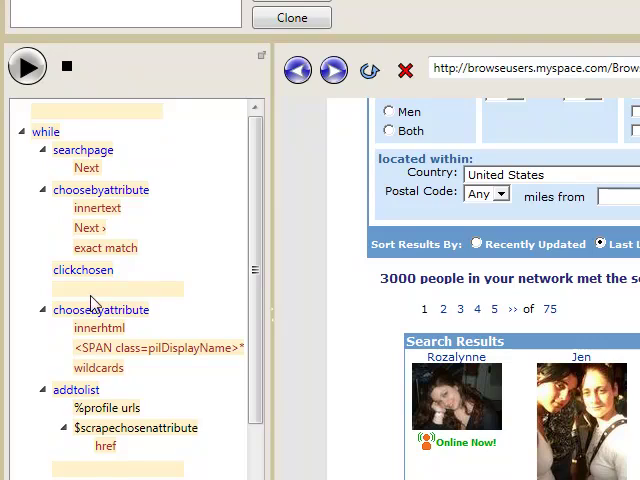
{"action": "right_click", "coordinate": [100, 296]}
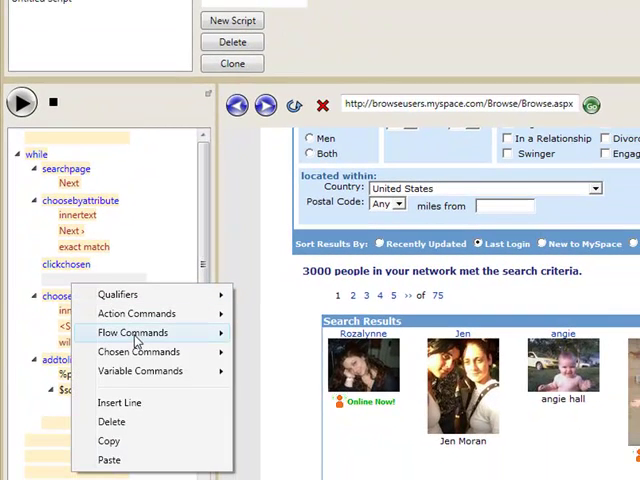
{"action": "mouse_move", "coordinate": [132, 332]}
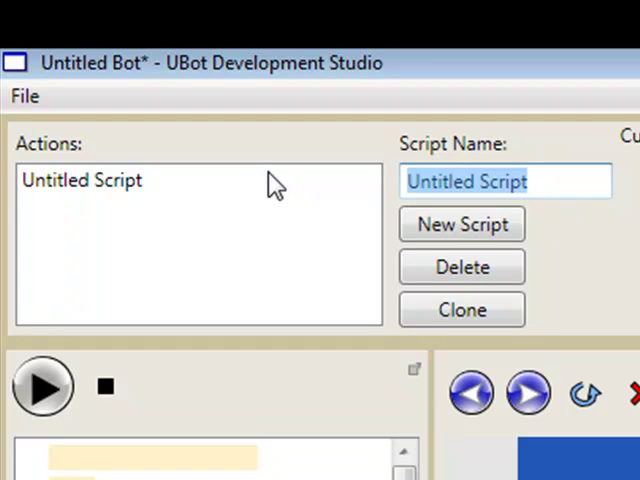
Step: Name the script 'profile scraper' and start a new script named 'friend adder'
{"action": "type", "text": "profi"}
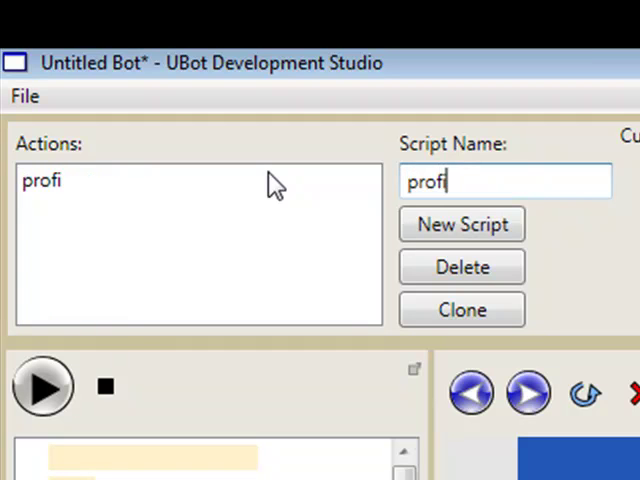
{"action": "type", "text": "le scraper"}
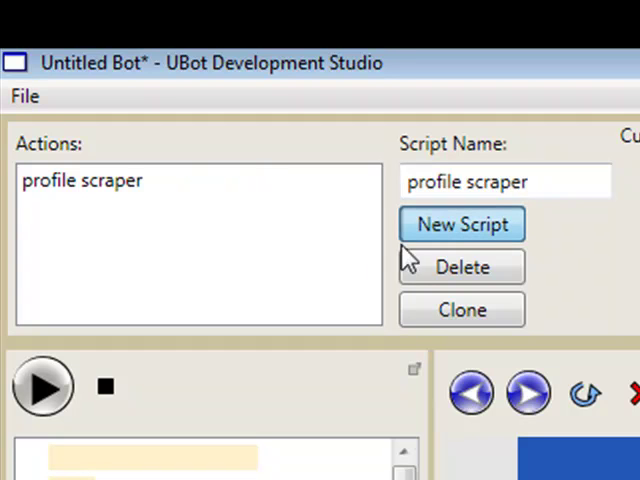
{"action": "left_click", "coordinate": [460, 224]}
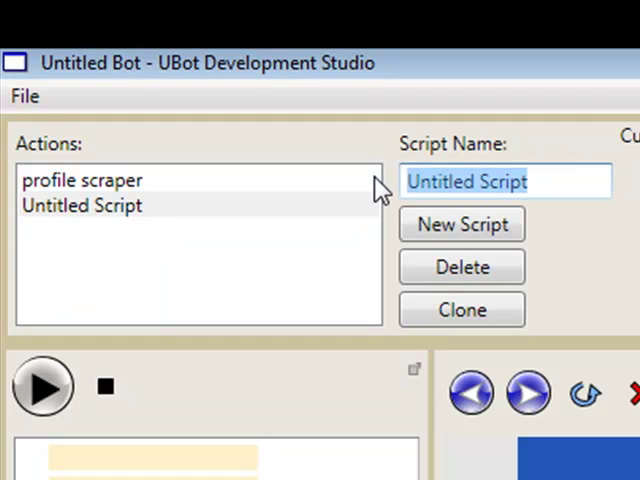
{"action": "type", "text": "friend adder"}
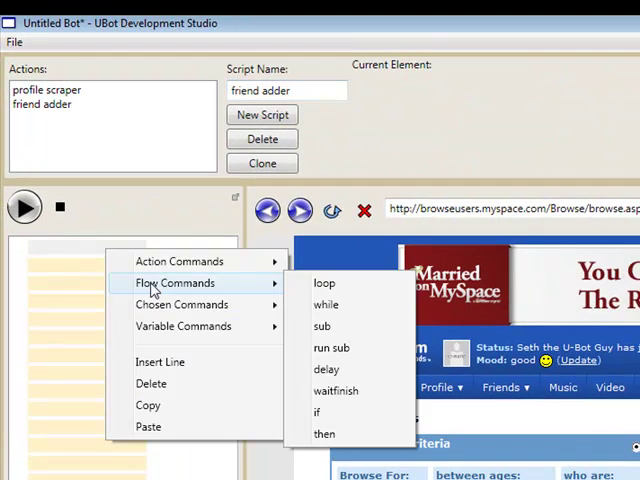
{"action": "mouse_move", "coordinate": [218, 292]}
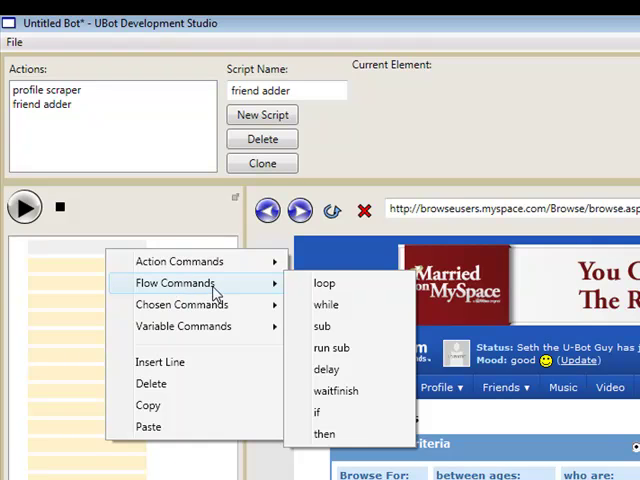
Step: Add a loop of 10 cycles to the friend adder script and start filling its contents
{"action": "left_click", "coordinate": [324, 282]}
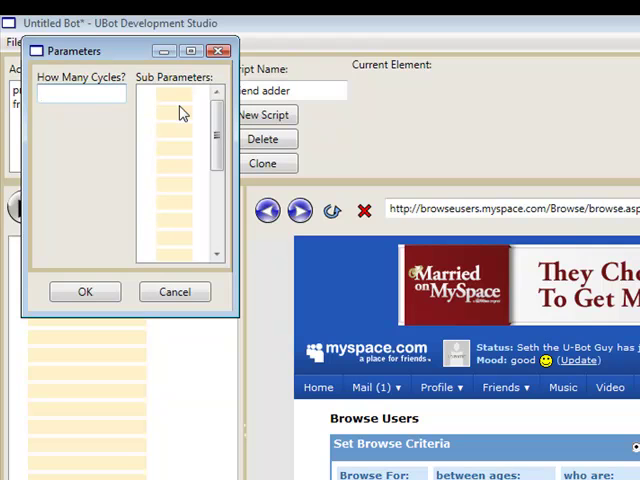
{"action": "type", "text": "10"}
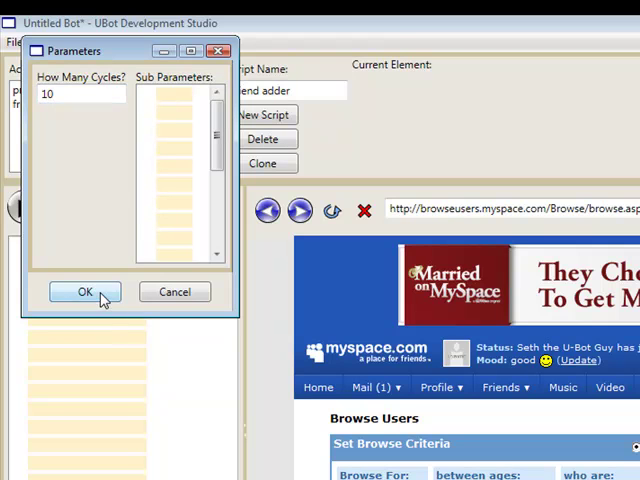
{"action": "left_click", "coordinate": [84, 292]}
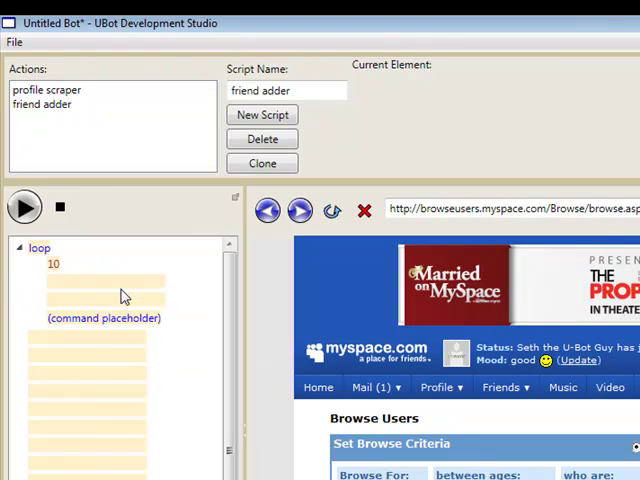
{"action": "right_click", "coordinate": [104, 290]}
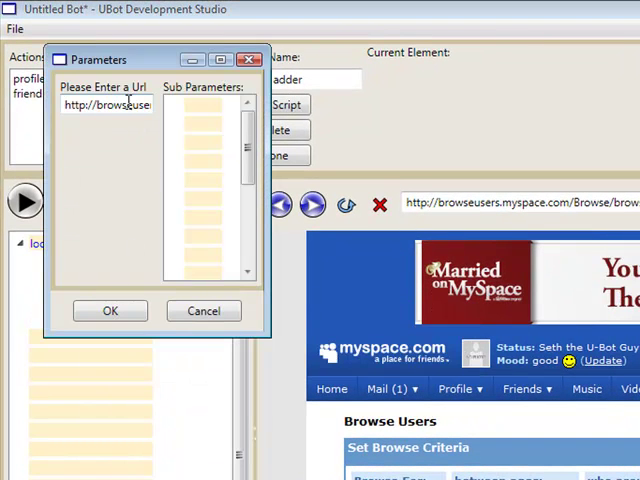
Step: Replace the navigate URL with $nextlistitem drawn from the %profile urls list
{"action": "triple_click", "coordinate": [104, 104]}
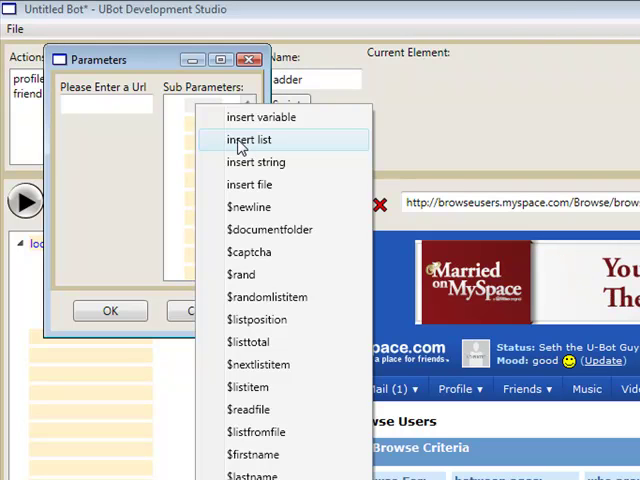
{"action": "mouse_move", "coordinate": [268, 296]}
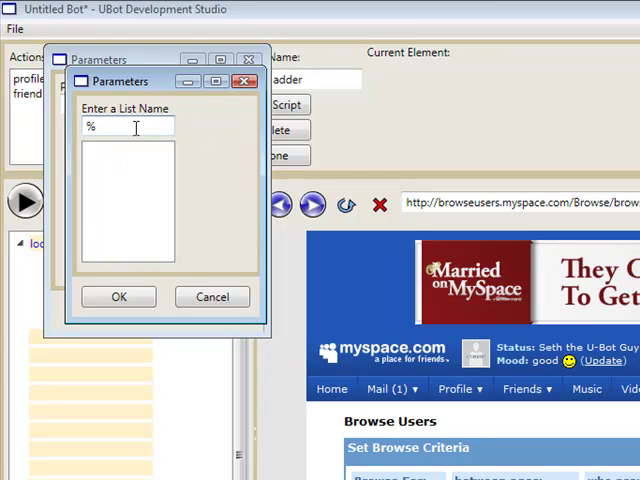
{"action": "type", "text": "profile"}
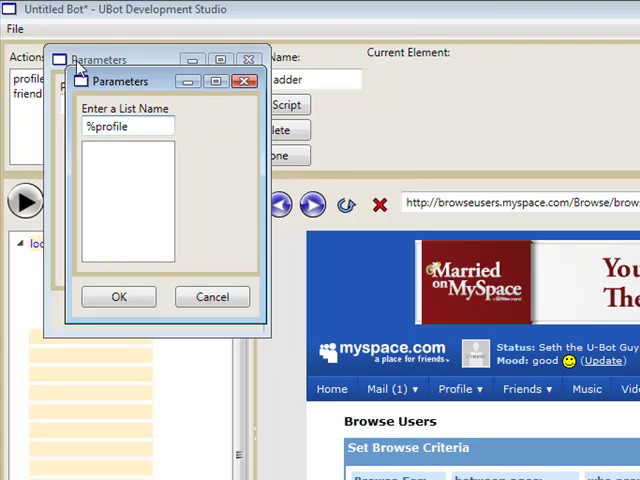
{"action": "type", "text": "url"}
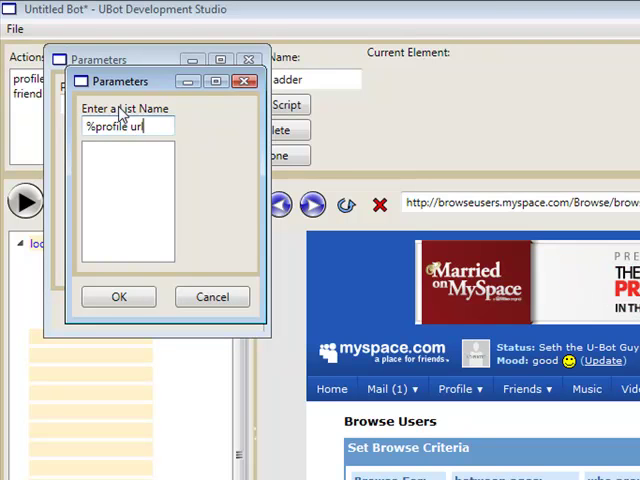
{"action": "left_click", "coordinate": [118, 296]}
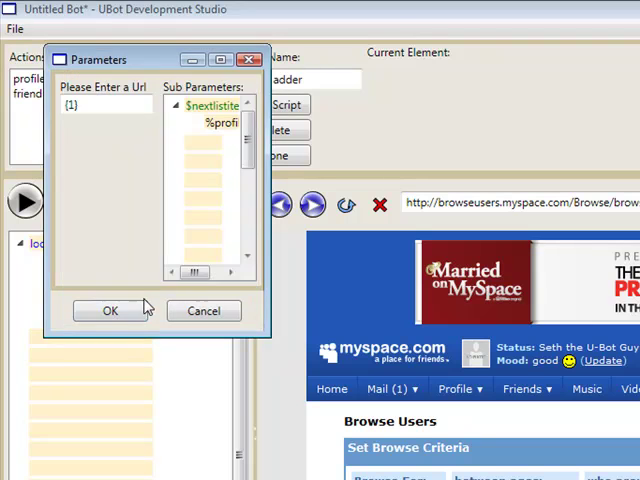
{"action": "left_click", "coordinate": [110, 310]}
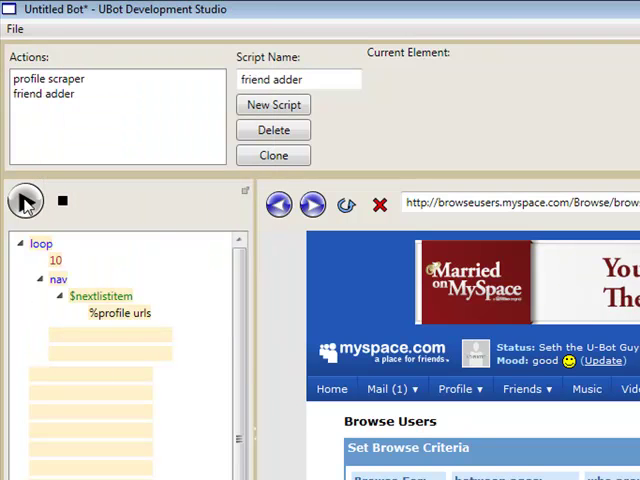
Step: Run the friend adder until a scraped MySpace profile loads, then stop it
{"action": "left_click", "coordinate": [24, 204]}
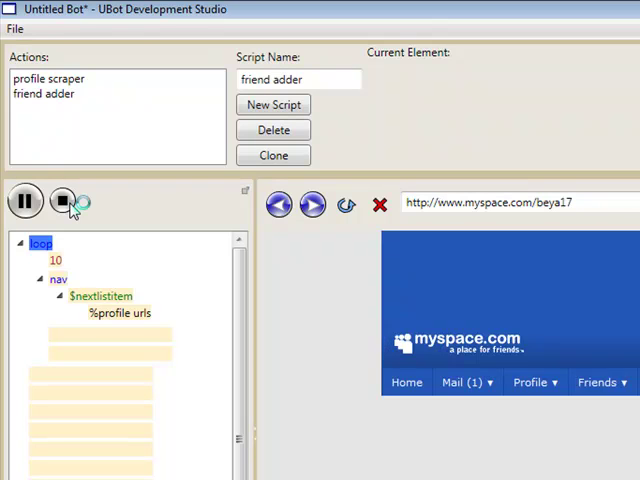
{"action": "left_click", "coordinate": [62, 200]}
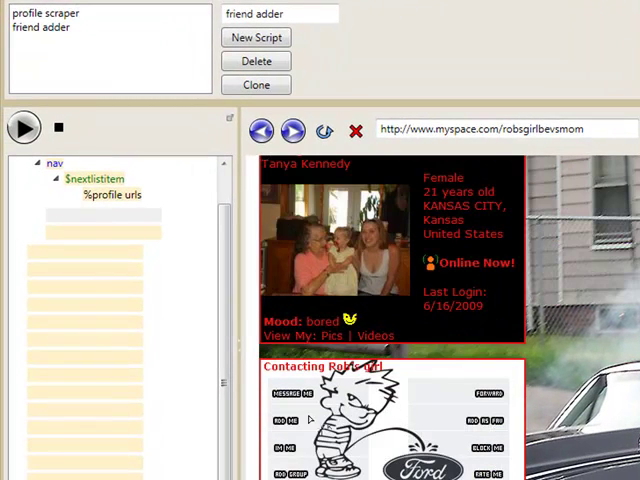
Step: Choose the add-friend link by href matching the addfriend_verify&friendId=* URL with wildcards
{"action": "left_click", "coordinate": [330, 384]}
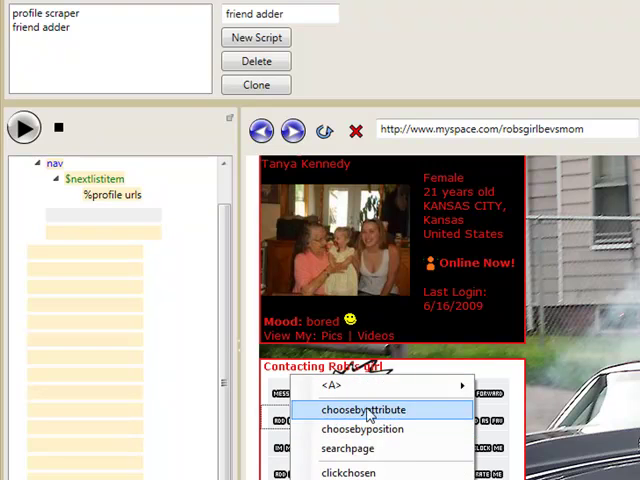
{"action": "left_click", "coordinate": [364, 410]}
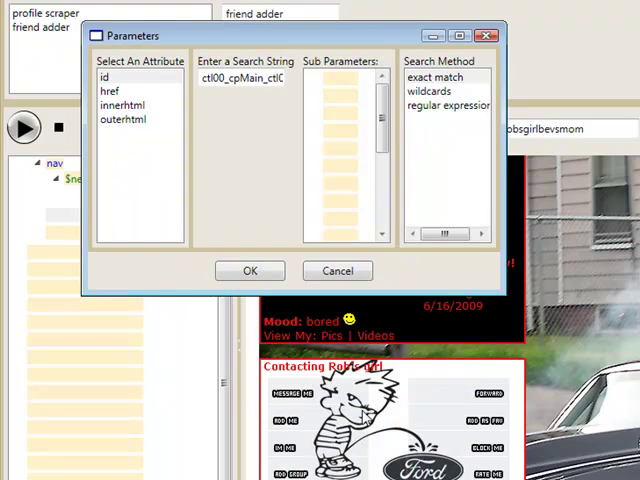
{"action": "mouse_move", "coordinate": [172, 90]}
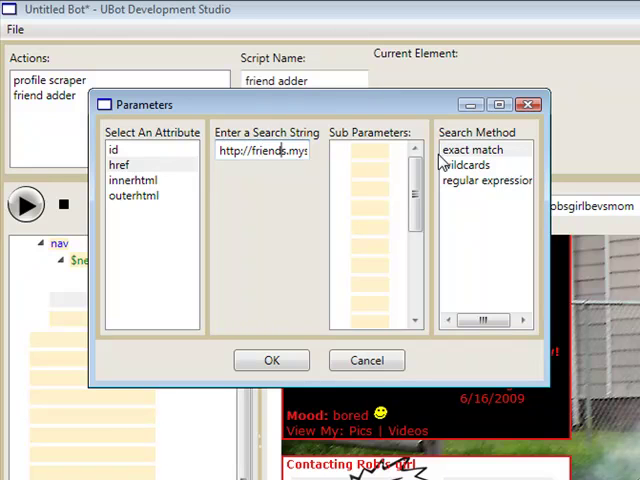
{"action": "type", "text": "myspace.com/ind"}
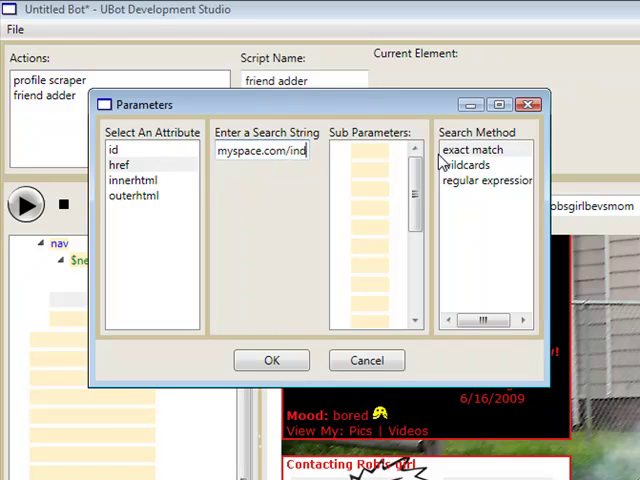
{"action": "type", "text": "ndex.cfm?fuseactio"}
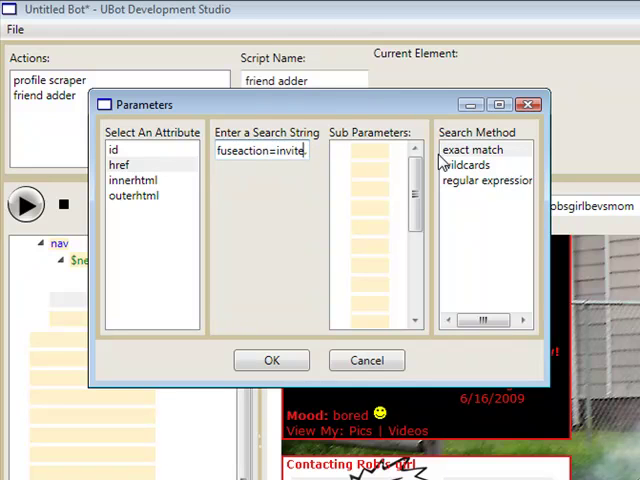
{"action": "type", "text": "ite.addfriend_verif"}
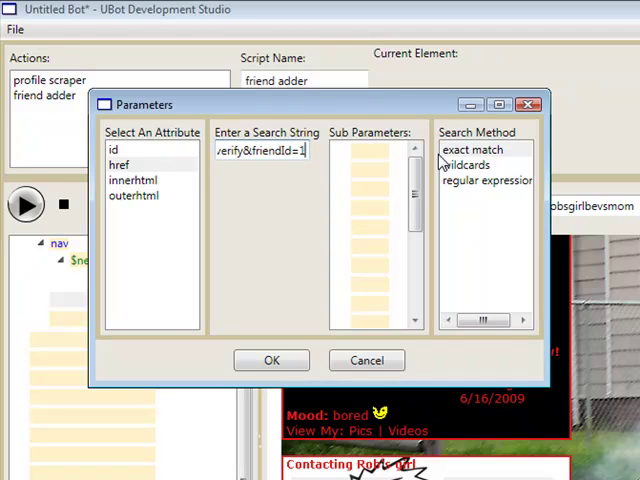
{"action": "type", "text": "_verify&friendId="}
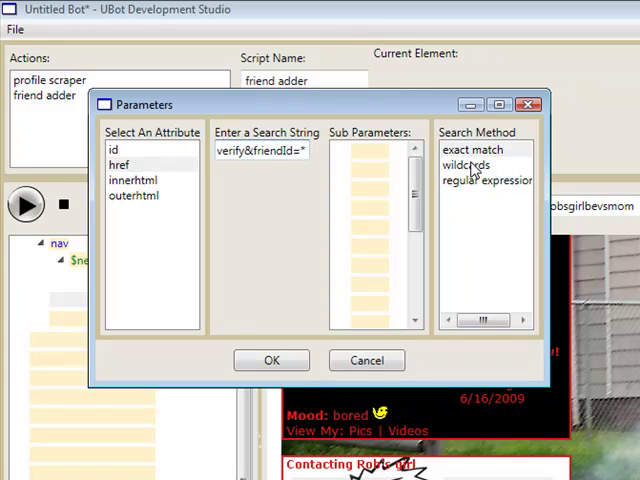
{"action": "left_click", "coordinate": [460, 164]}
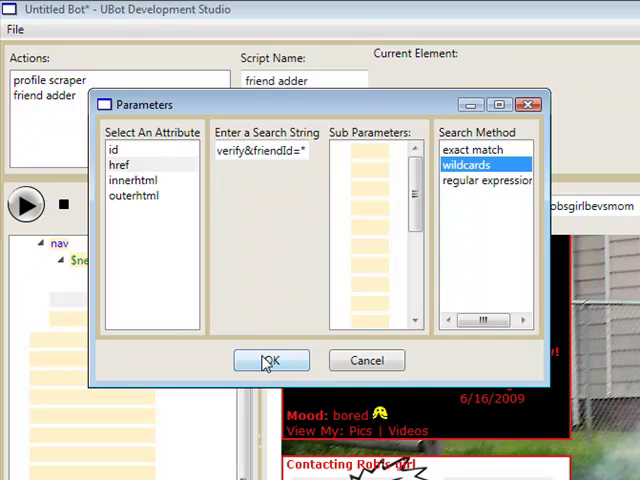
{"action": "left_click", "coordinate": [270, 360]}
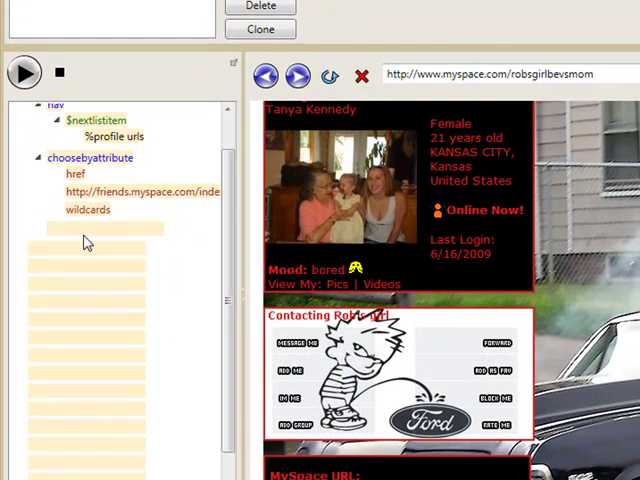
Step: Insert a new line and add a clickchosen step that clicks the chosen add-friend link
{"action": "right_click", "coordinate": [84, 238]}
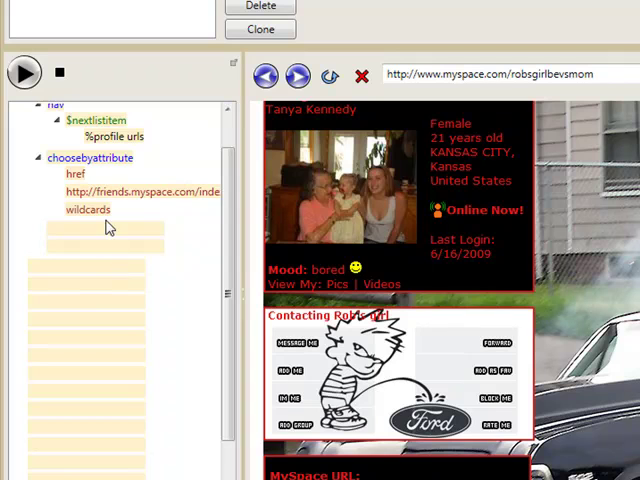
{"action": "right_click", "coordinate": [104, 228]}
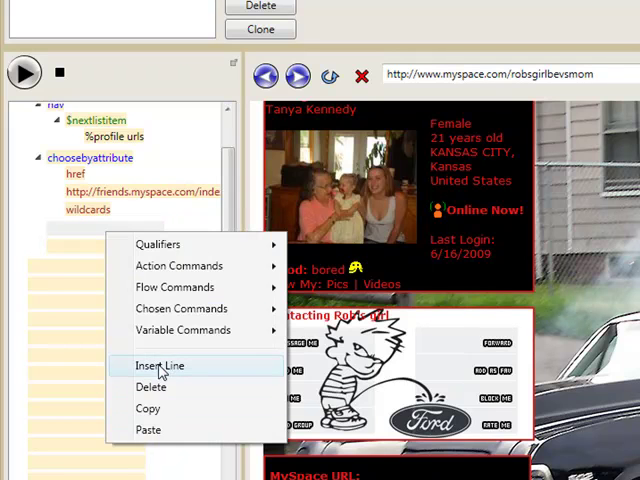
{"action": "left_click", "coordinate": [168, 364]}
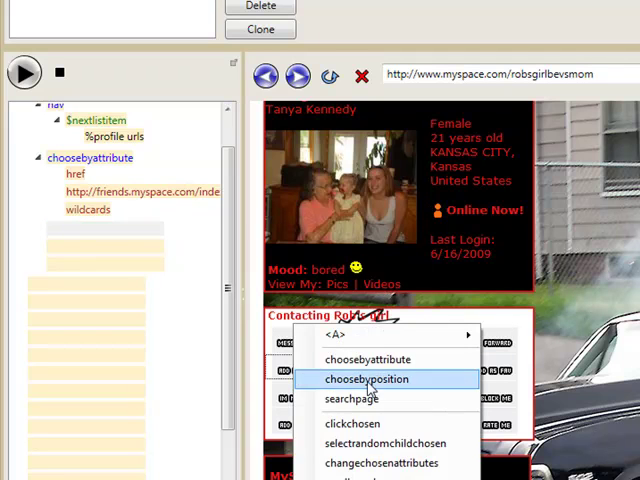
{"action": "left_click", "coordinate": [352, 424]}
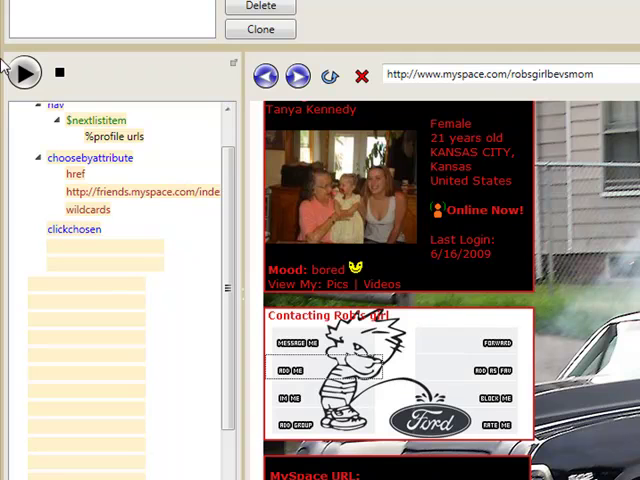
Step: Run the friend adder to reach MySpace's Add to Friends confirmation page, adding a waitfinish
{"action": "left_click", "coordinate": [24, 72]}
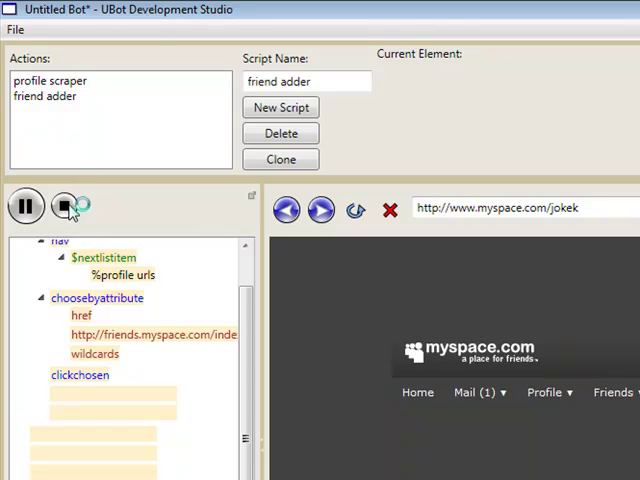
{"action": "left_click", "coordinate": [64, 206]}
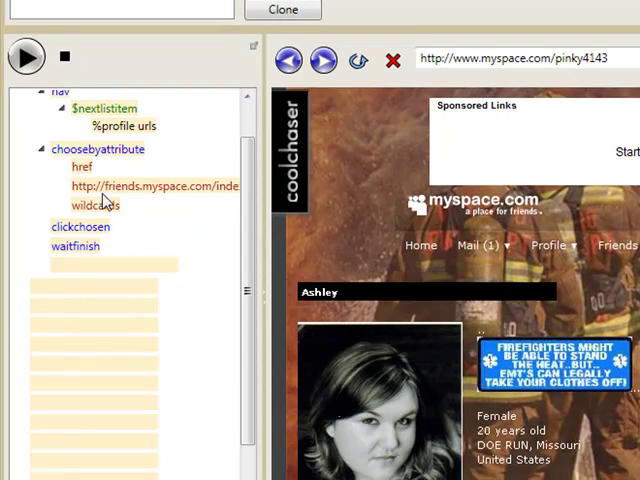
{"action": "left_click", "coordinate": [24, 56]}
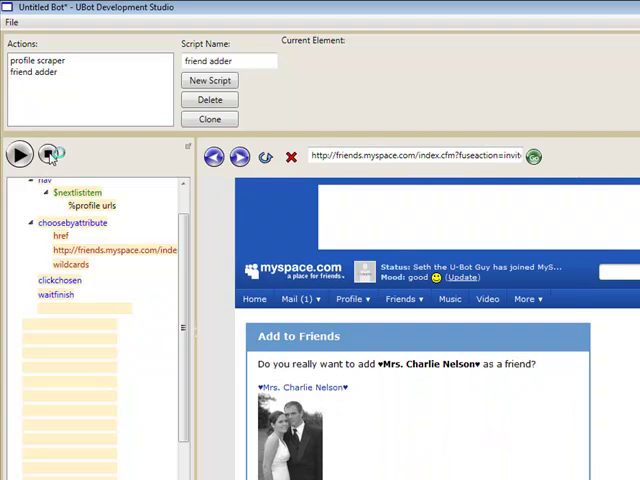
Step: Choose the Add to Friends button by exact-match innertext 'Add to Friends'
{"action": "left_click", "coordinate": [18, 152]}
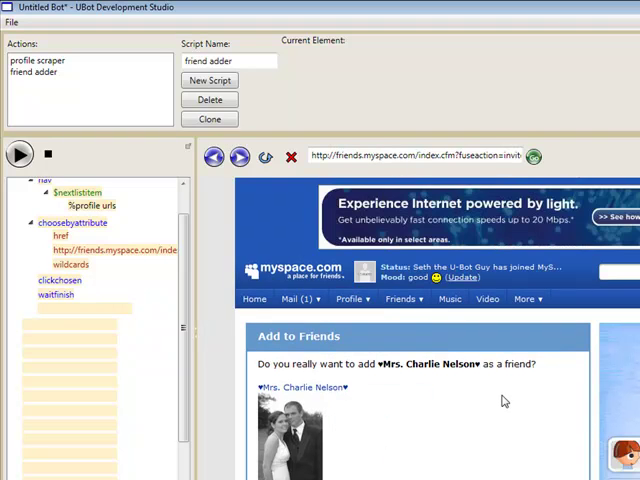
{"action": "scroll", "scroll_direction": "down", "scroll_amount": 3}
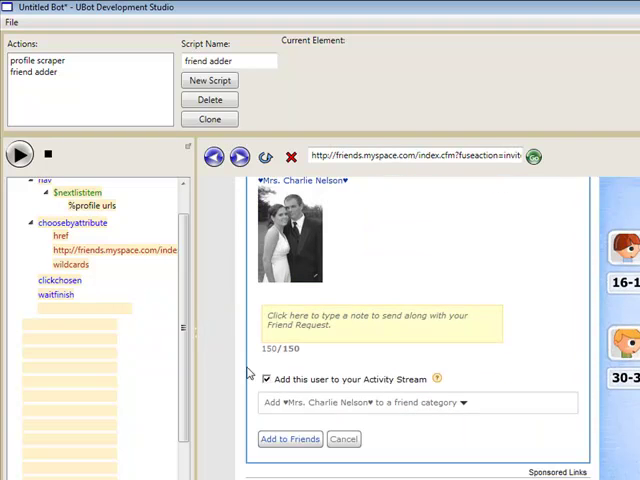
{"action": "right_click", "coordinate": [84, 308]}
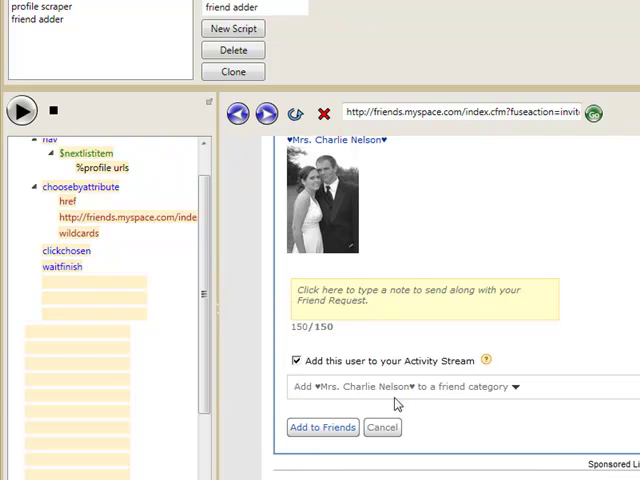
{"action": "mouse_move", "coordinate": [404, 360]}
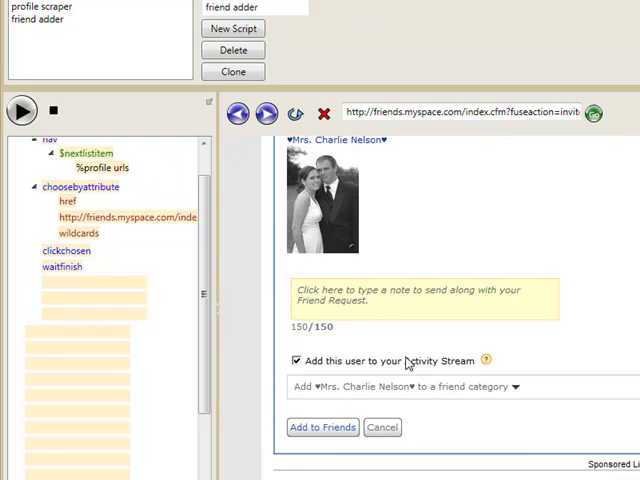
{"action": "mouse_move", "coordinate": [116, 284]}
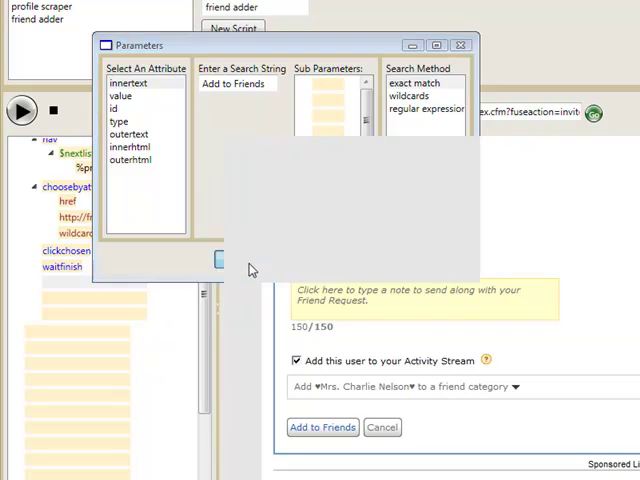
{"action": "left_click", "coordinate": [218, 258]}
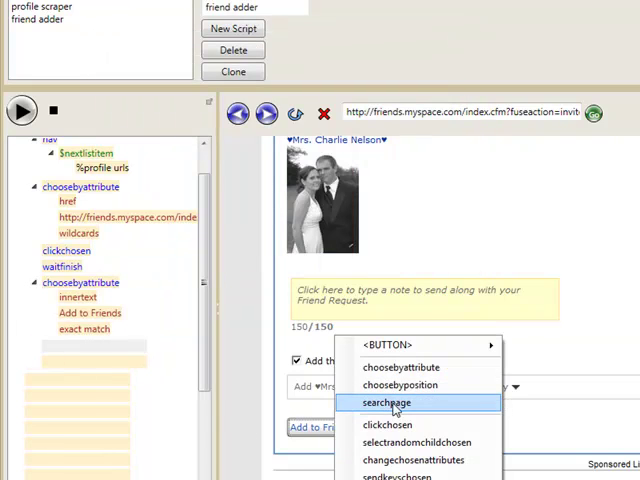
{"action": "mouse_move", "coordinate": [398, 384]}
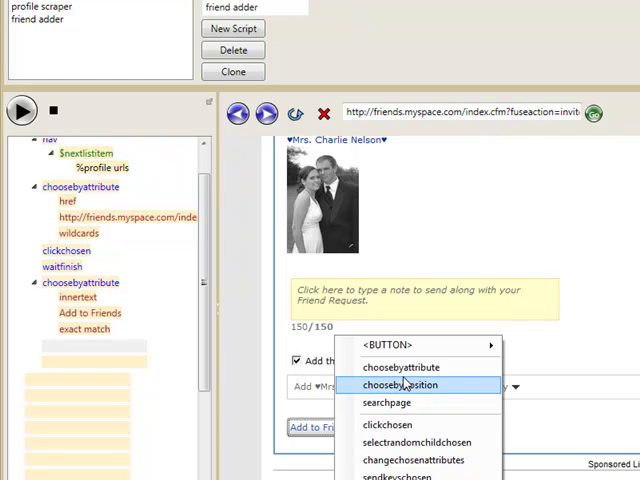
{"action": "mouse_move", "coordinate": [398, 402]}
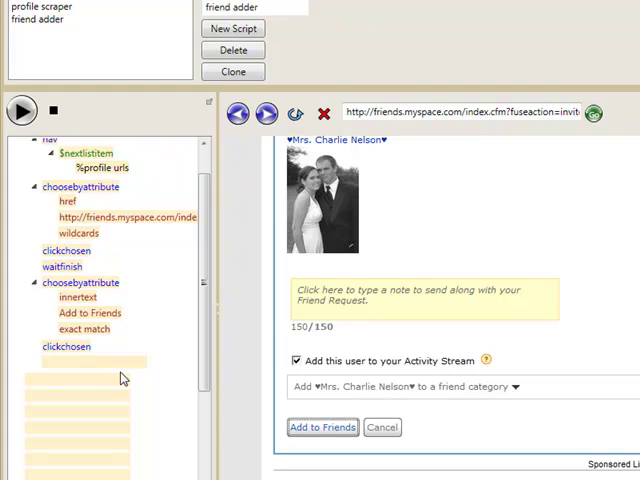
Step: Add a clickchosen step after it to click the Add to Friends button
{"action": "left_click", "coordinate": [92, 362]}
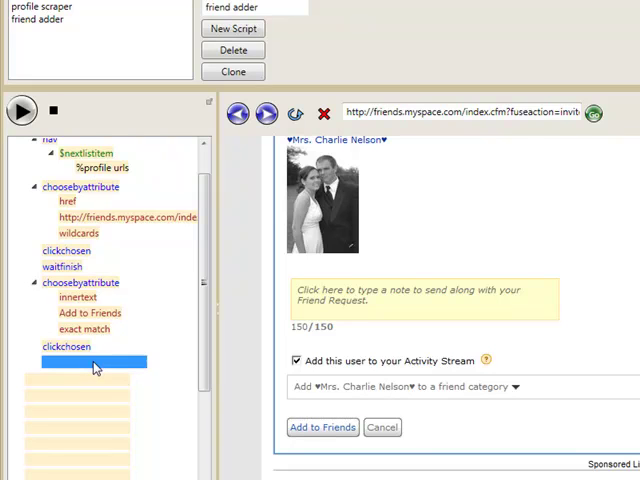
{"action": "right_click", "coordinate": [94, 362]}
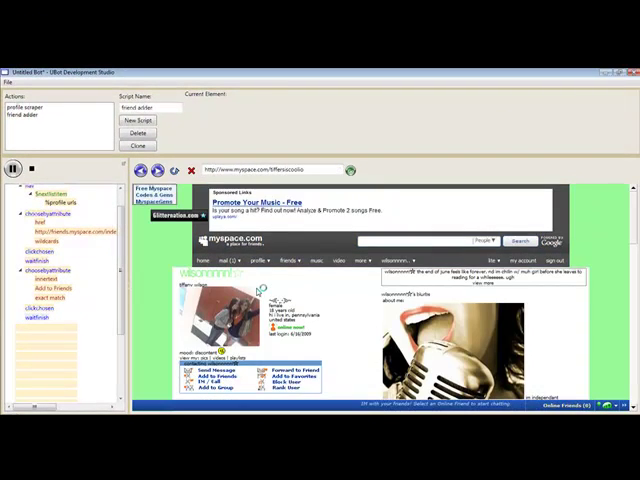
Step: Run the friend adder until a friend request is sent, then add a final waitfinish step
{"action": "left_click", "coordinate": [212, 372]}
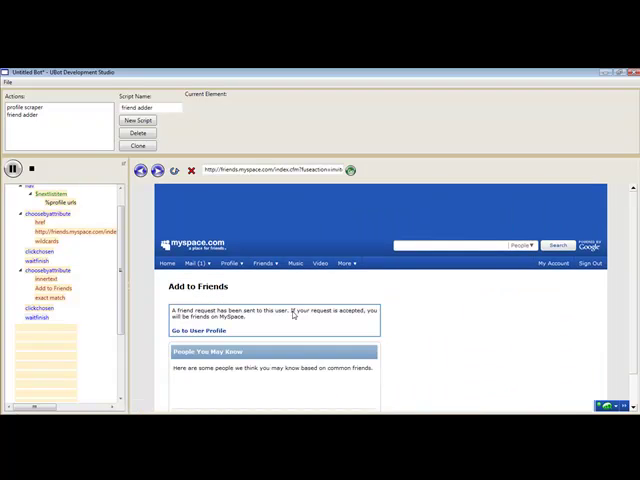
{"action": "left_click", "coordinate": [190, 330]}
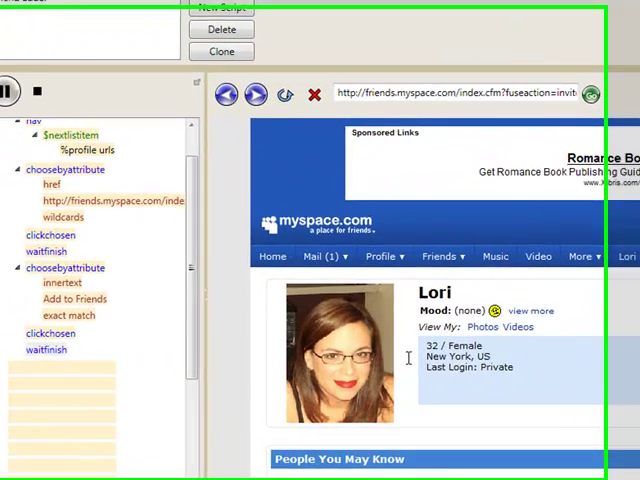
{"action": "scroll", "scroll_direction": "down", "scroll_amount": 3}
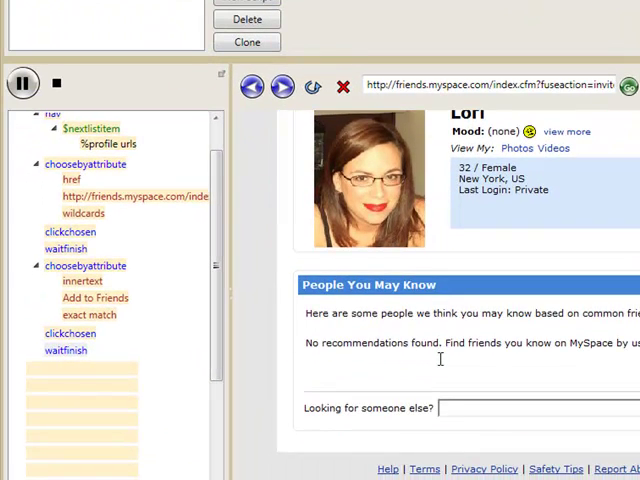
{"action": "scroll", "scroll_direction": "up", "scroll_amount": 3}
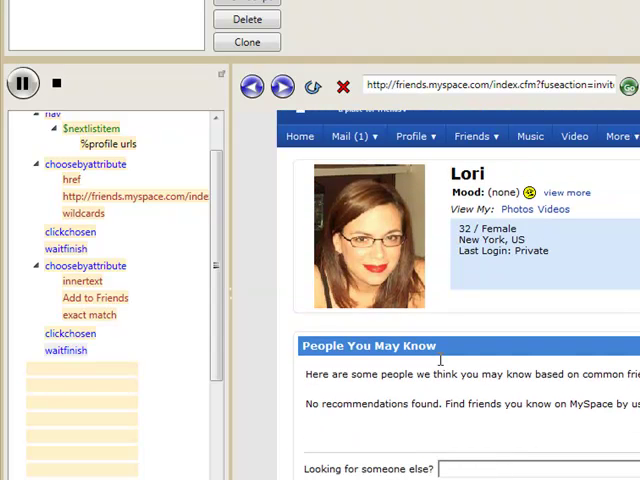